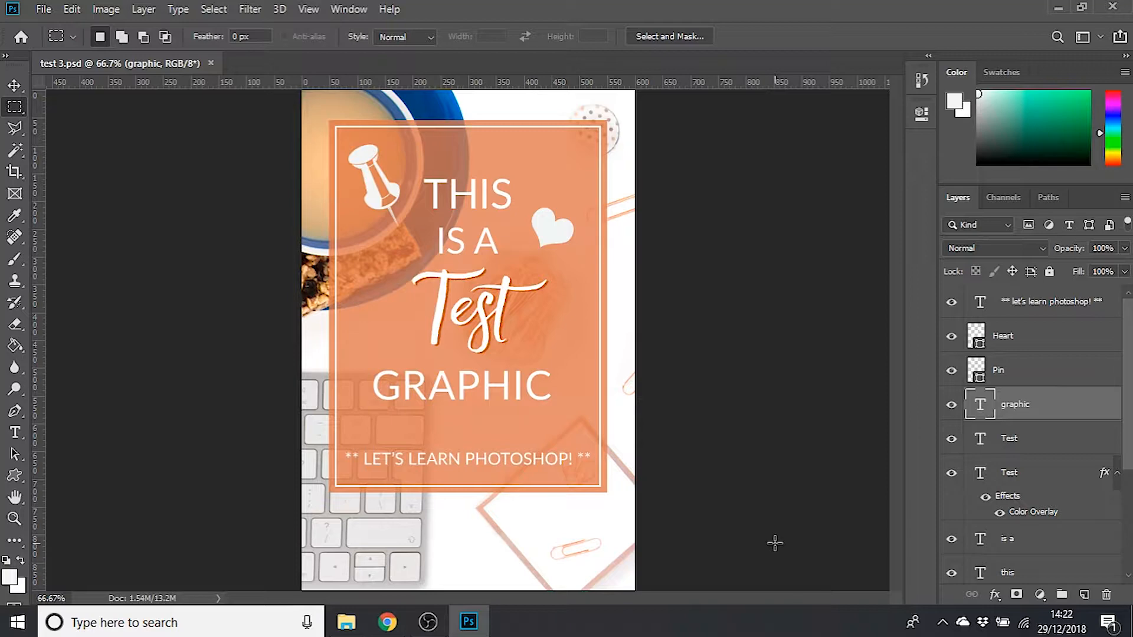
pyautogui.moveTo(705, 497)
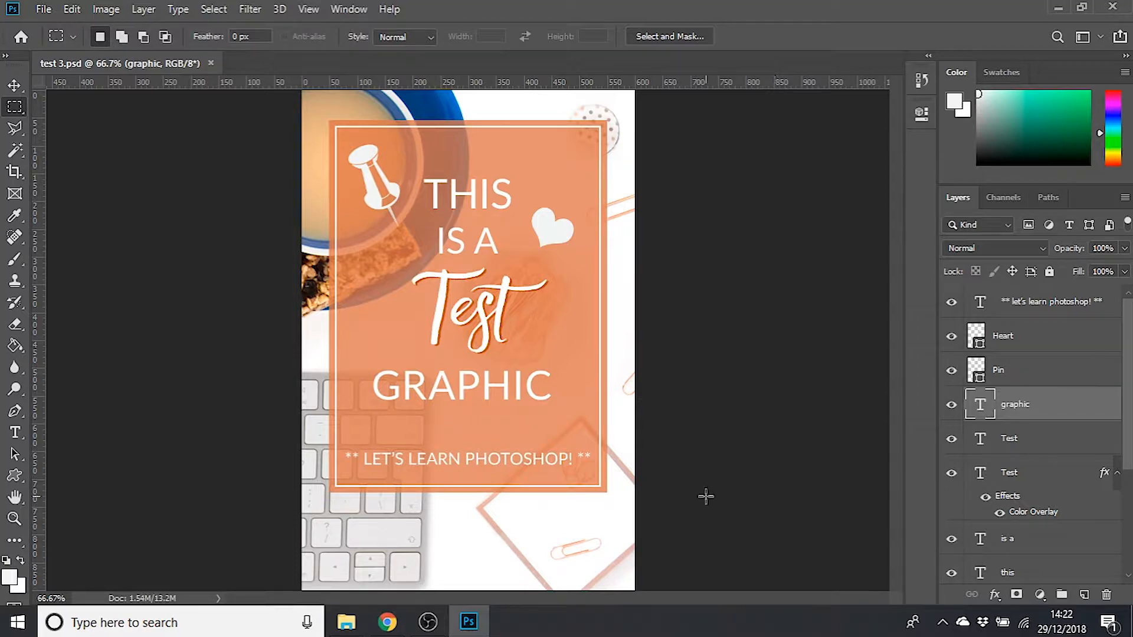
# Step: Show the Edit menu to reach Preferences
pyautogui.click(71, 8)
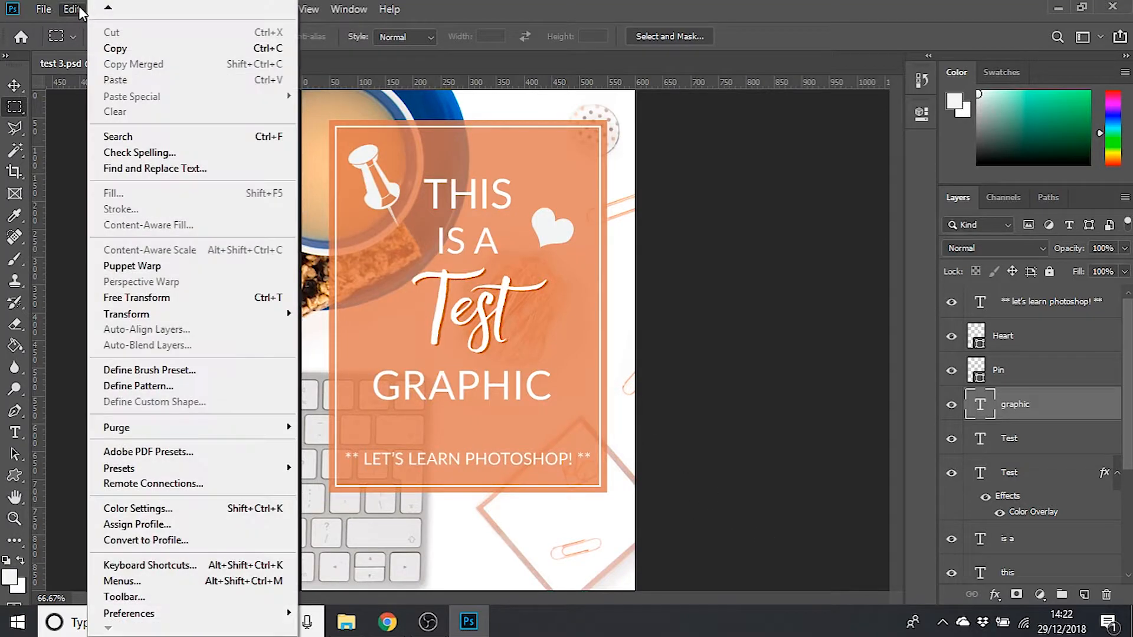
pyautogui.moveTo(128, 613)
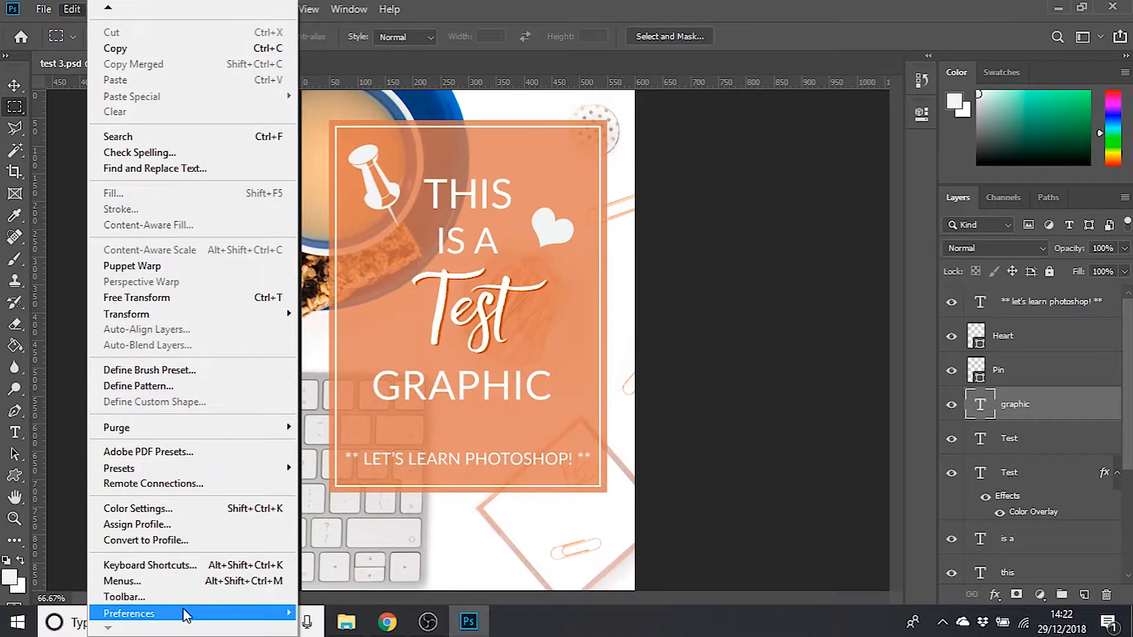
pyautogui.moveTo(129, 612)
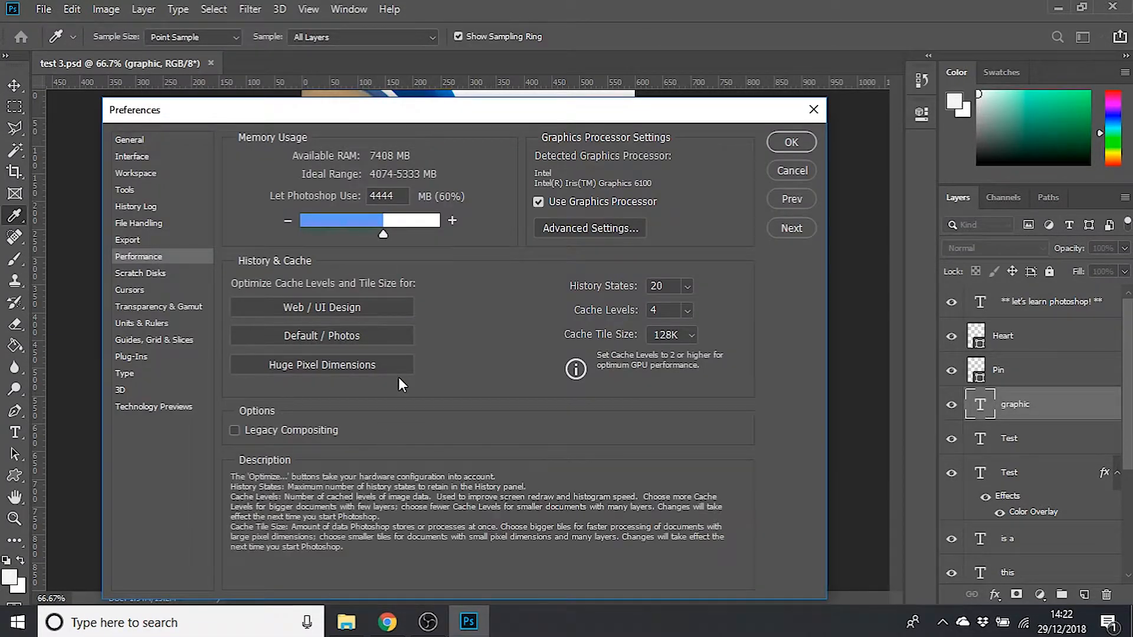
pyautogui.moveTo(598, 290)
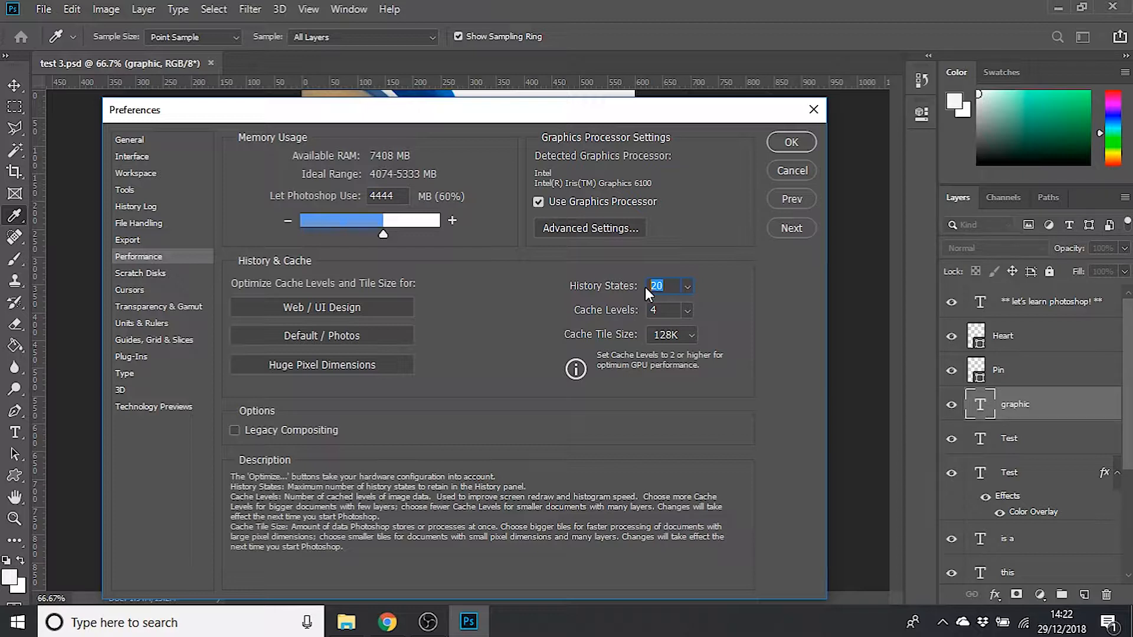
pyautogui.write('30')
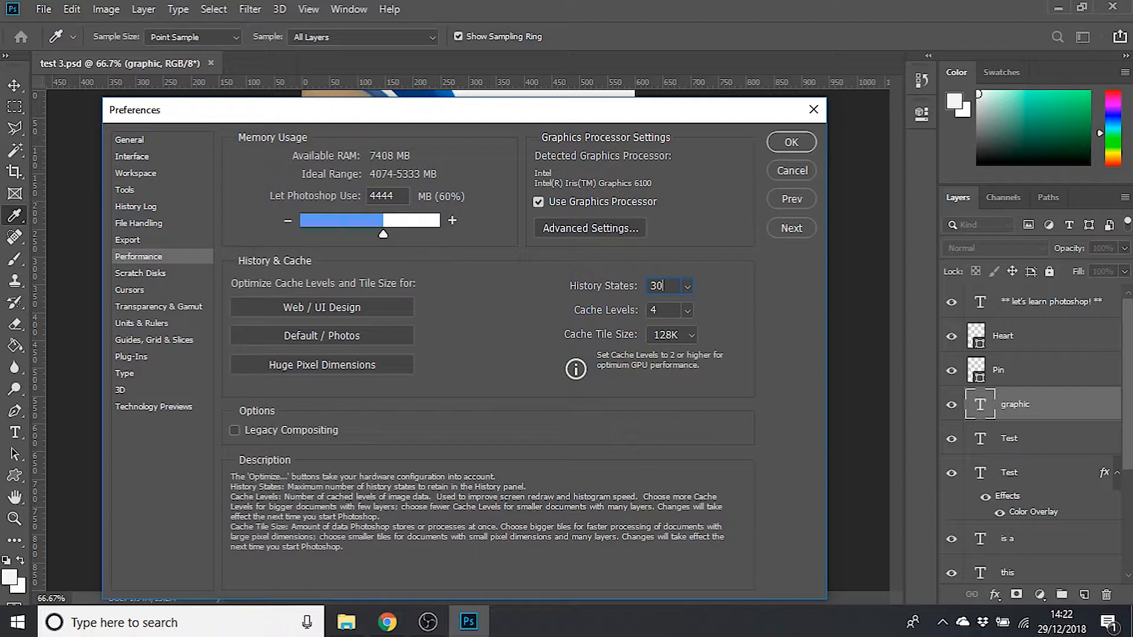
pyautogui.write('20')
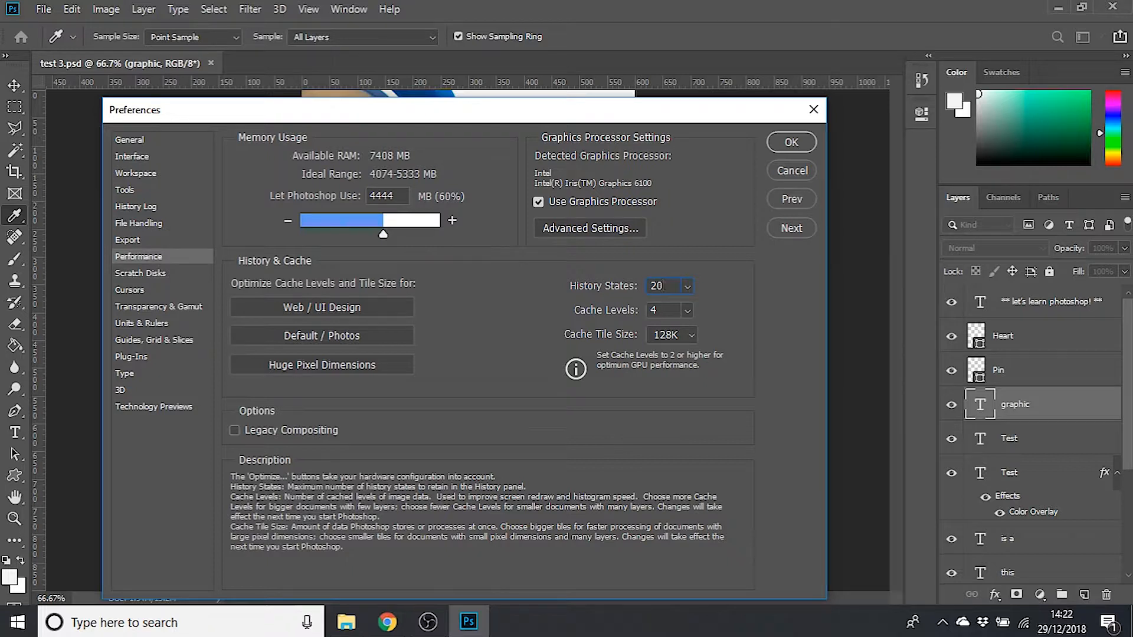
# Step: Confirm the Preferences dialog with OK, leaving History States at 20
pyautogui.click(659, 285)
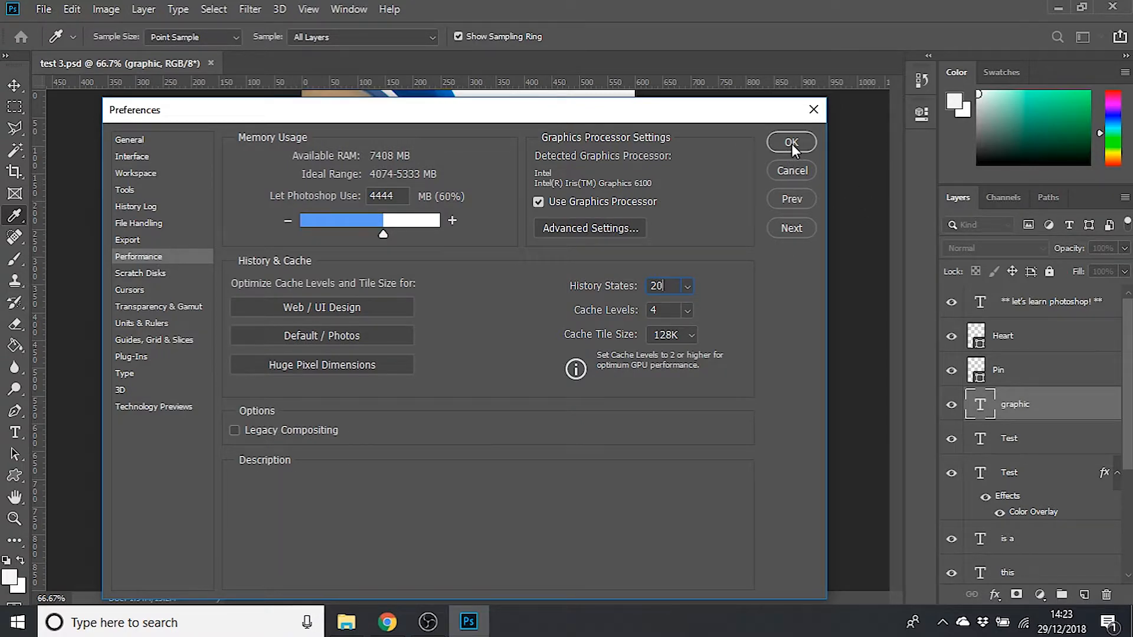
pyautogui.click(791, 142)
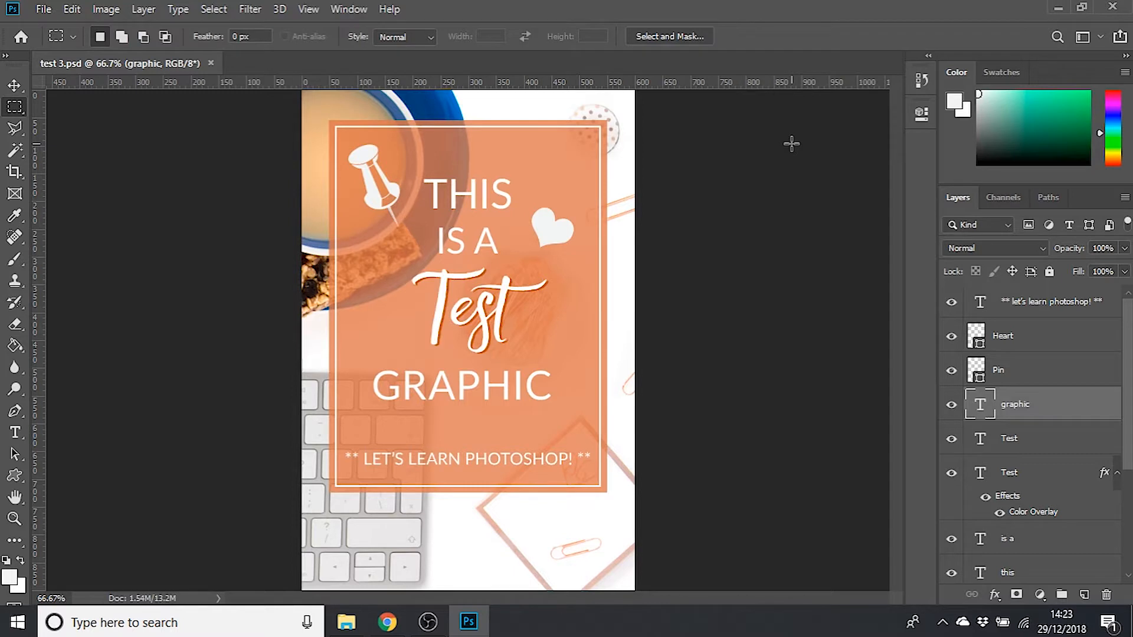